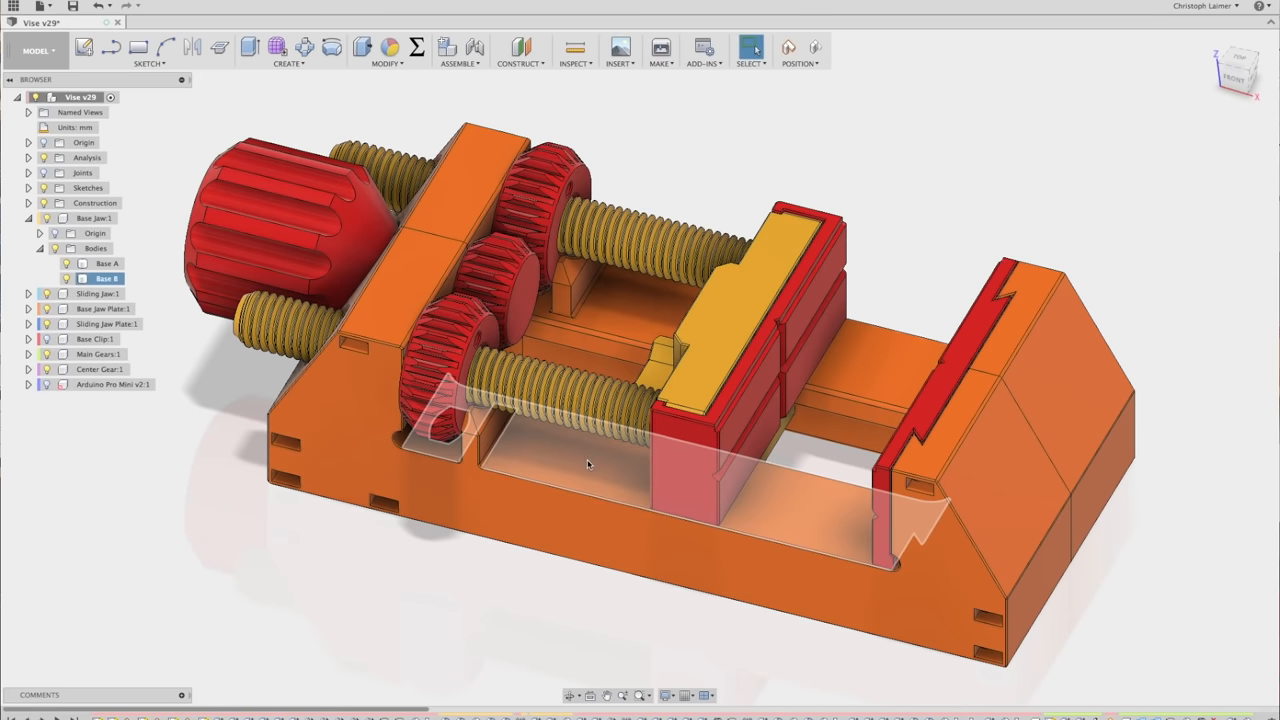
Orbit the vise so the underside of the orange base faces the viewer
drag(588, 464, 608, 354)
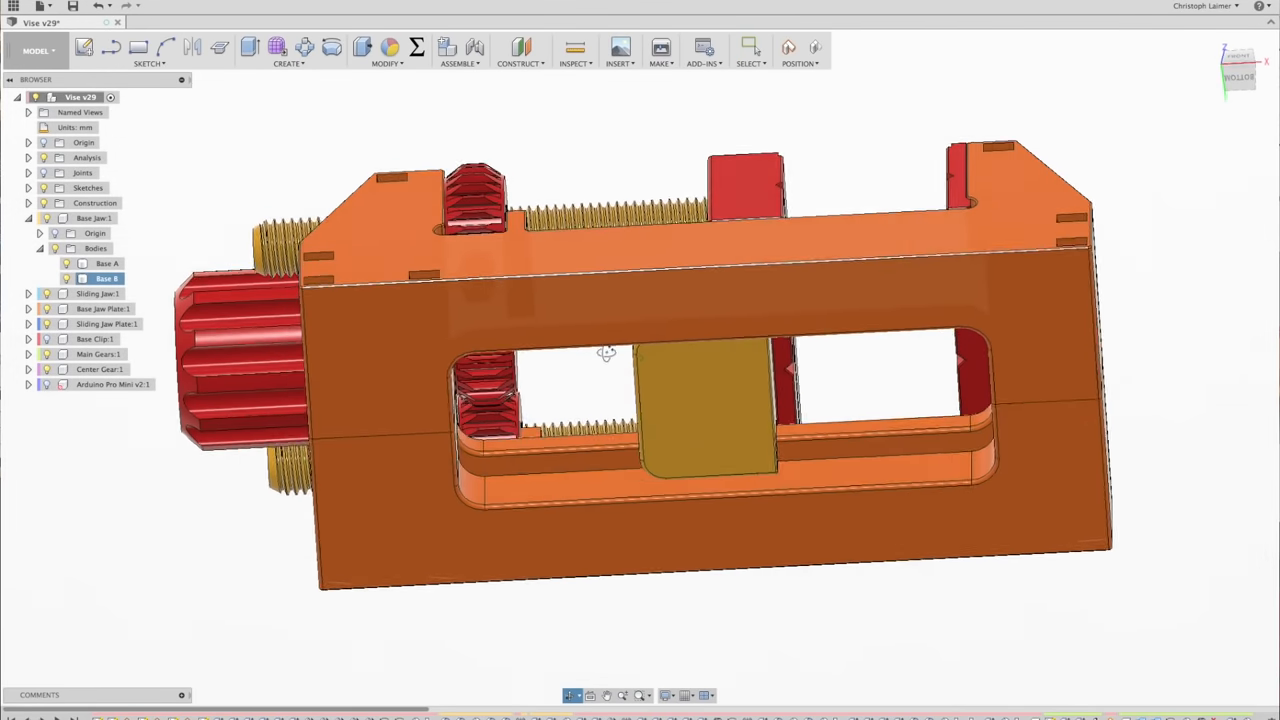